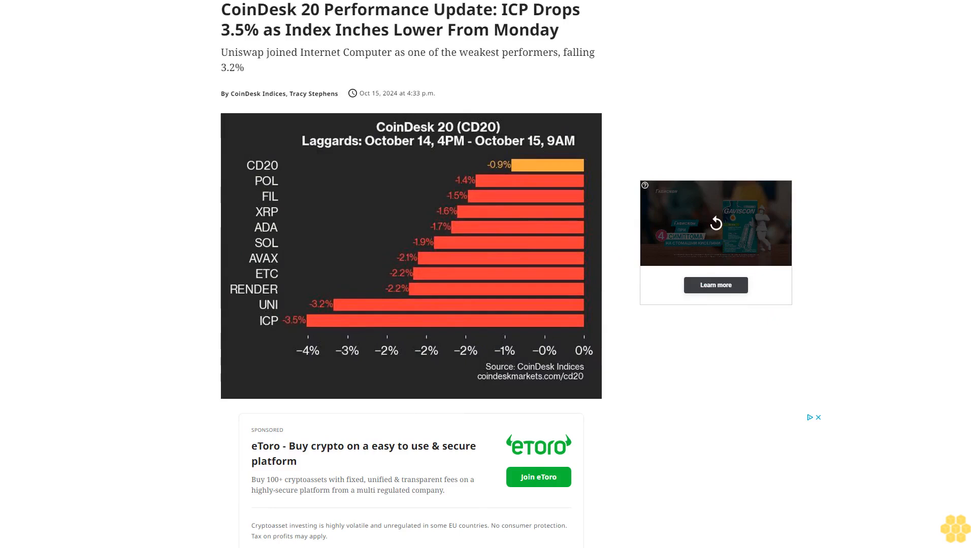
{"action": "scroll", "scroll_direction": "down", "scroll_amount": 3}
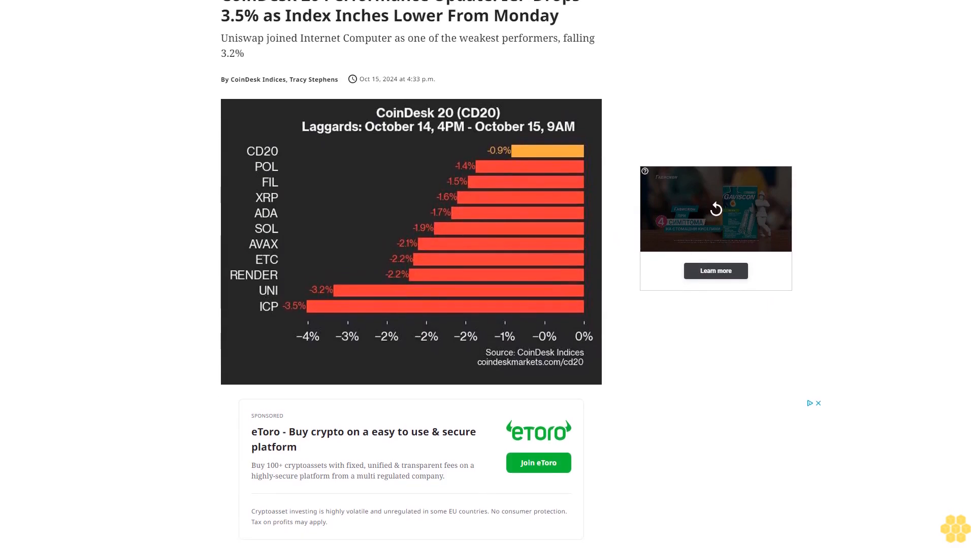
{"action": "scroll", "scroll_direction": "down", "scroll_amount": 3}
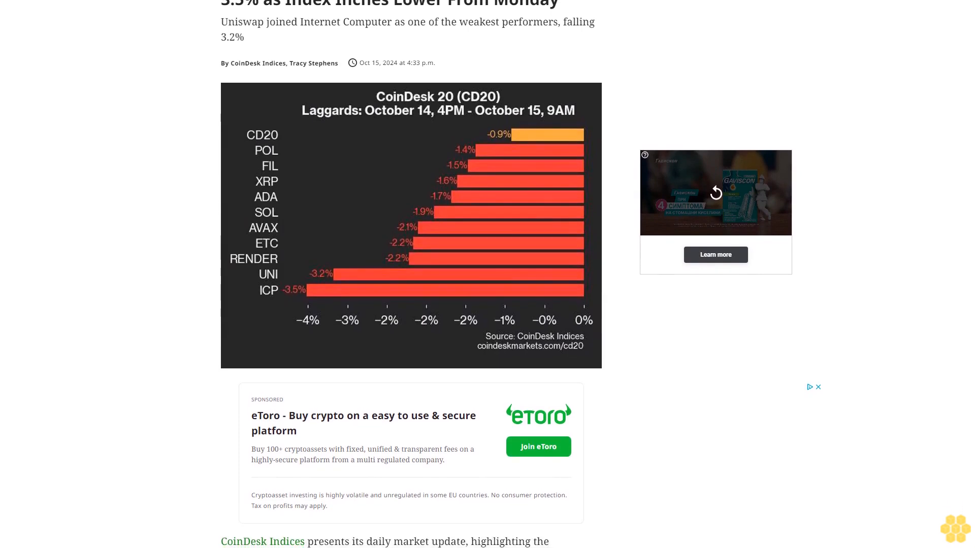
{"action": "scroll", "scroll_direction": "down", "scroll_amount": 3}
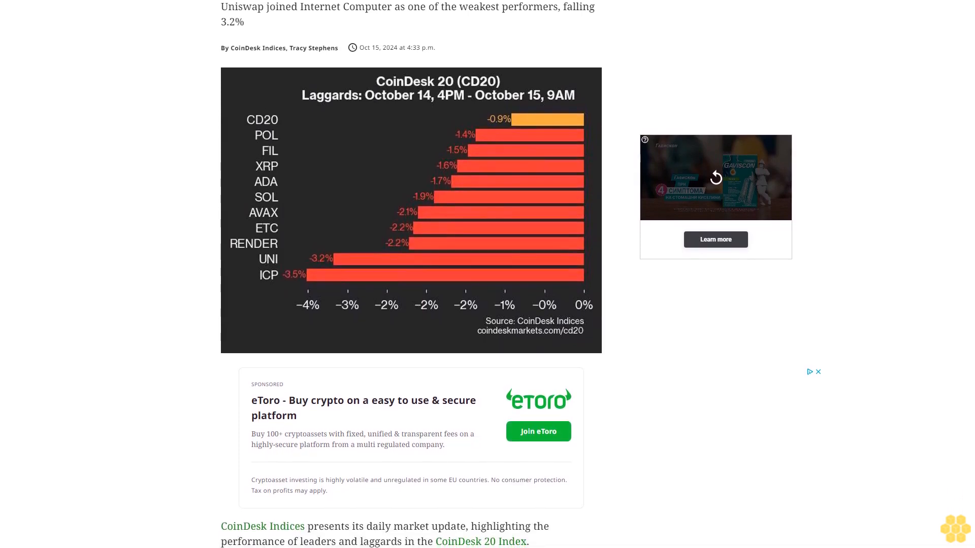
{"action": "scroll", "scroll_direction": "down", "scroll_amount": 3}
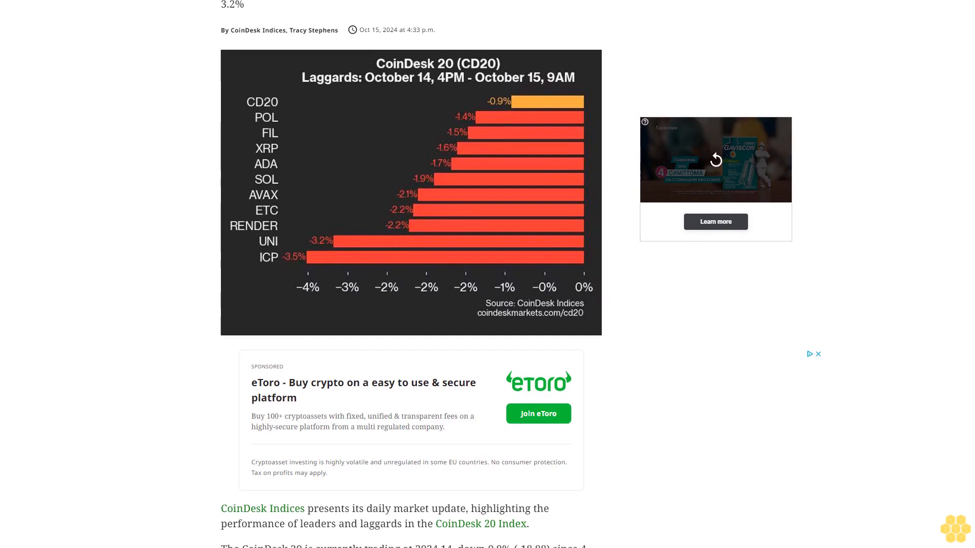
{"action": "scroll", "scroll_direction": "down", "scroll_amount": 3}
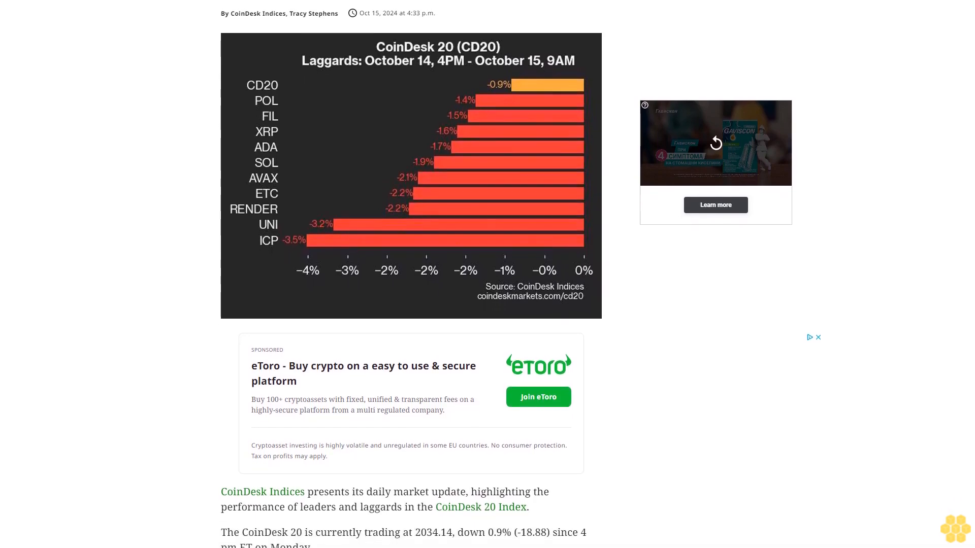
{"action": "scroll", "scroll_direction": "down", "scroll_amount": 3}
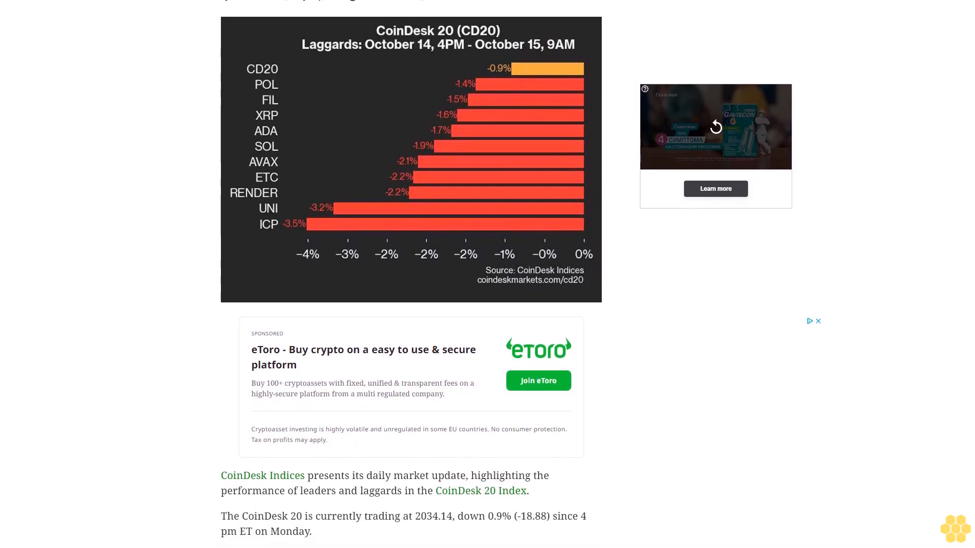
{"action": "scroll", "scroll_direction": "down", "scroll_amount": 3}
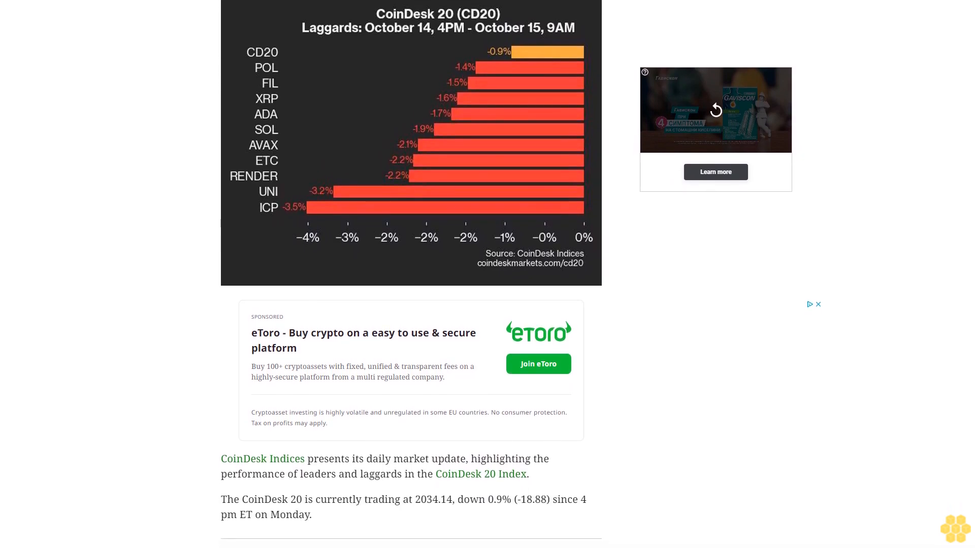
{"action": "scroll", "scroll_direction": "down", "scroll_amount": 3}
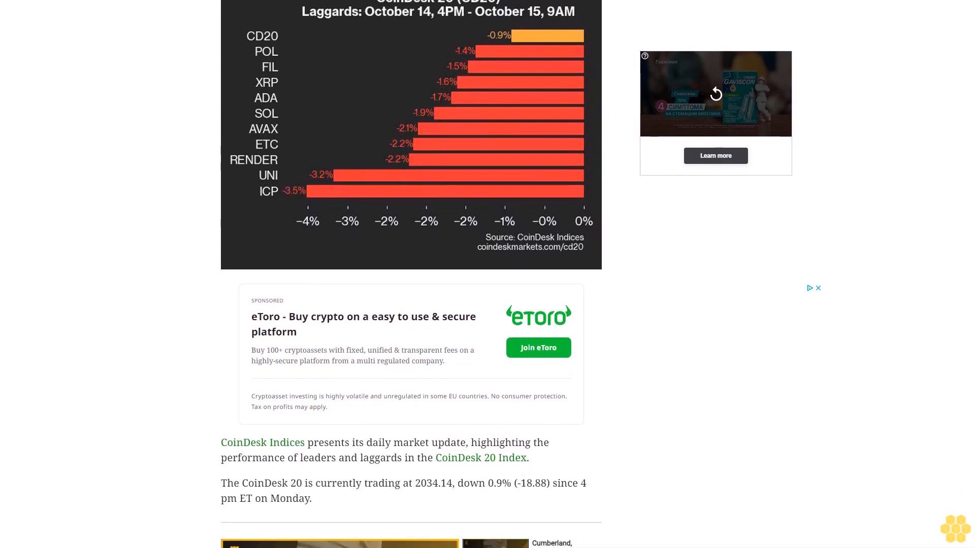
{"action": "scroll", "scroll_direction": "down", "scroll_amount": 3}
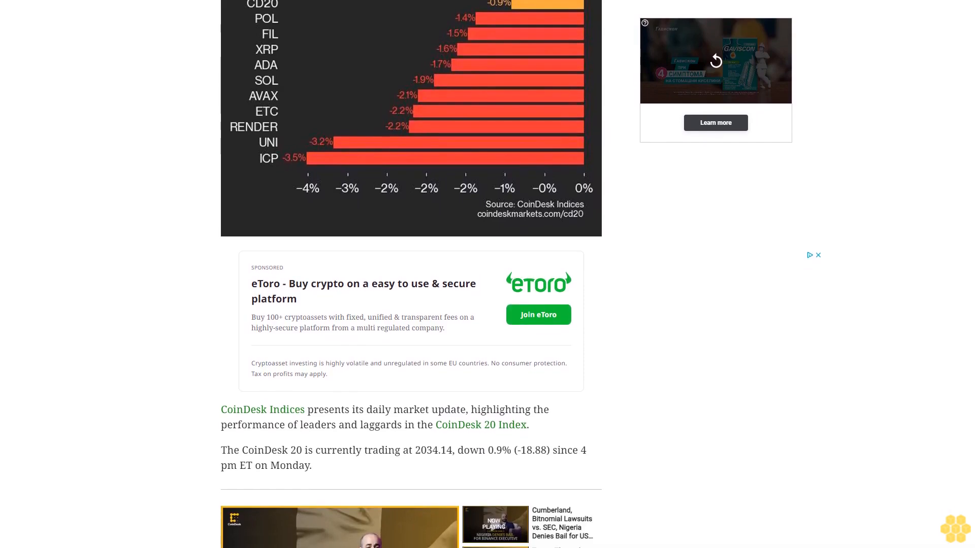
{"action": "scroll", "scroll_direction": "down", "scroll_amount": 3}
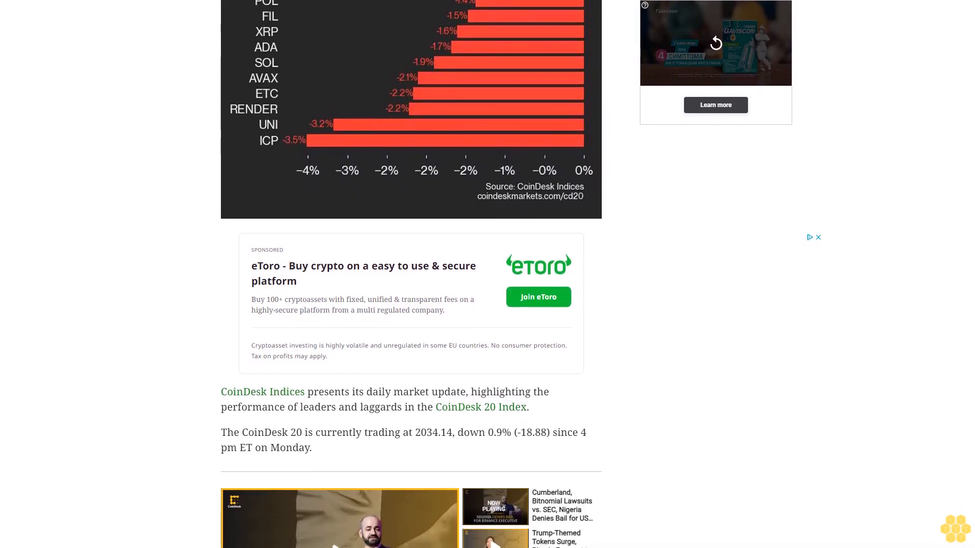
{"action": "scroll", "scroll_direction": "down", "scroll_amount": 3}
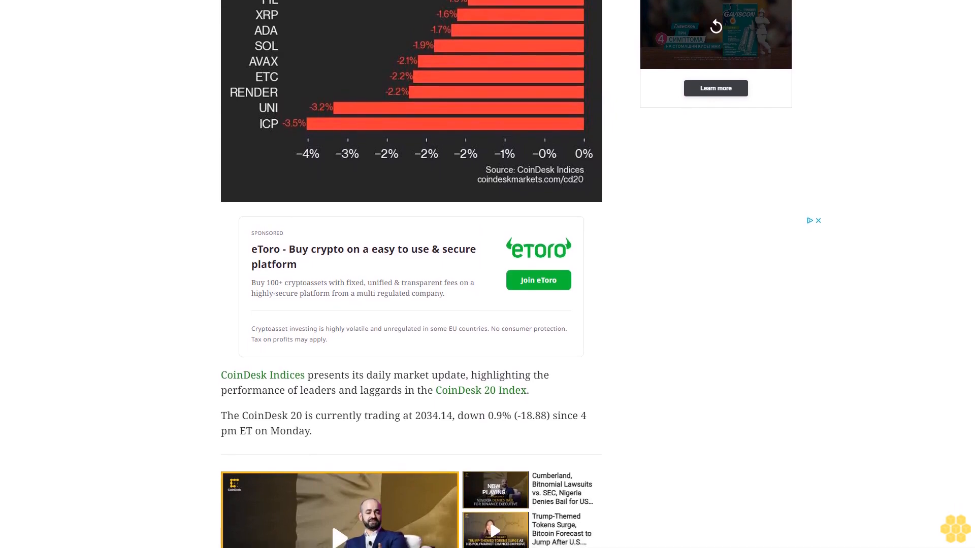
{"action": "scroll", "scroll_direction": "down", "scroll_amount": 3}
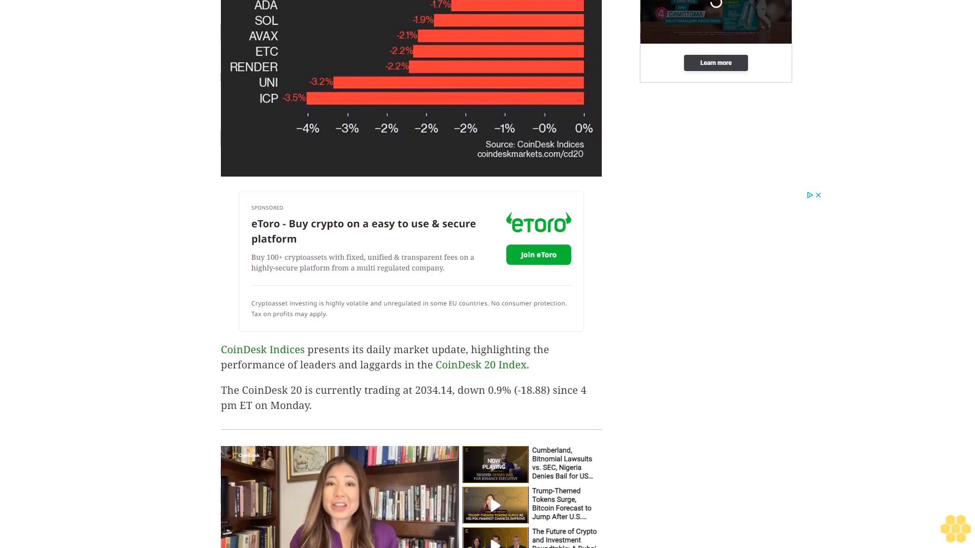
{"action": "scroll", "scroll_direction": "down", "scroll_amount": 3}
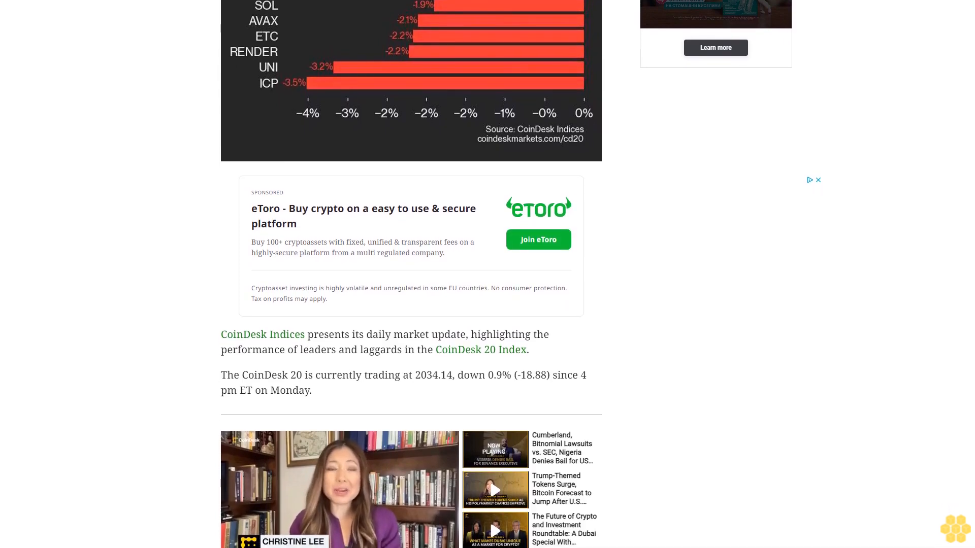
{"action": "scroll", "scroll_direction": "down", "scroll_amount": 3}
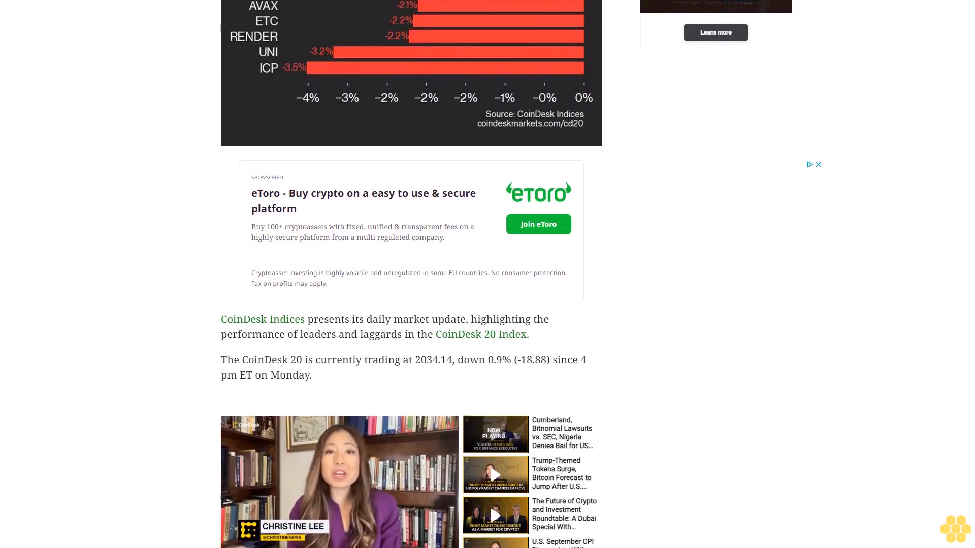
{"action": "scroll", "scroll_direction": "down", "scroll_amount": 3}
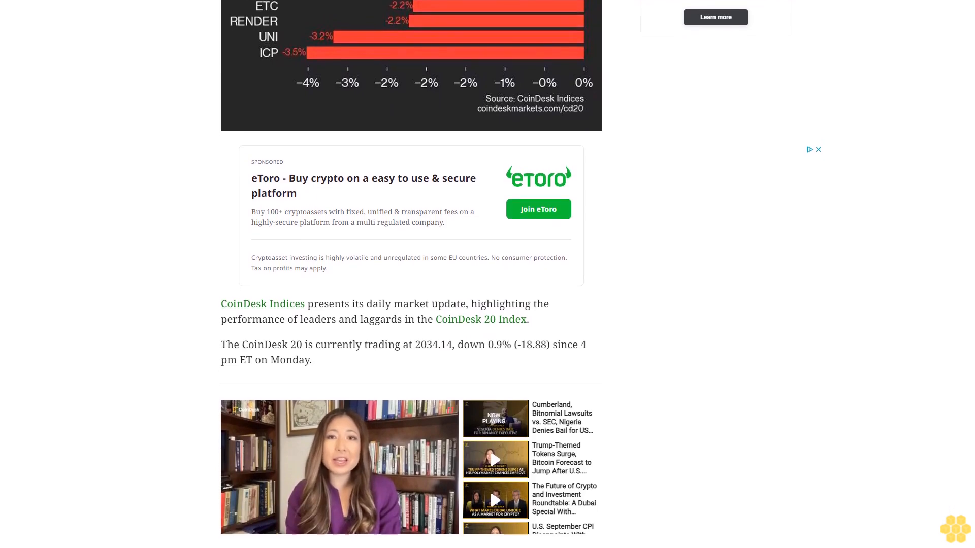
{"action": "scroll", "scroll_direction": "down", "scroll_amount": 3}
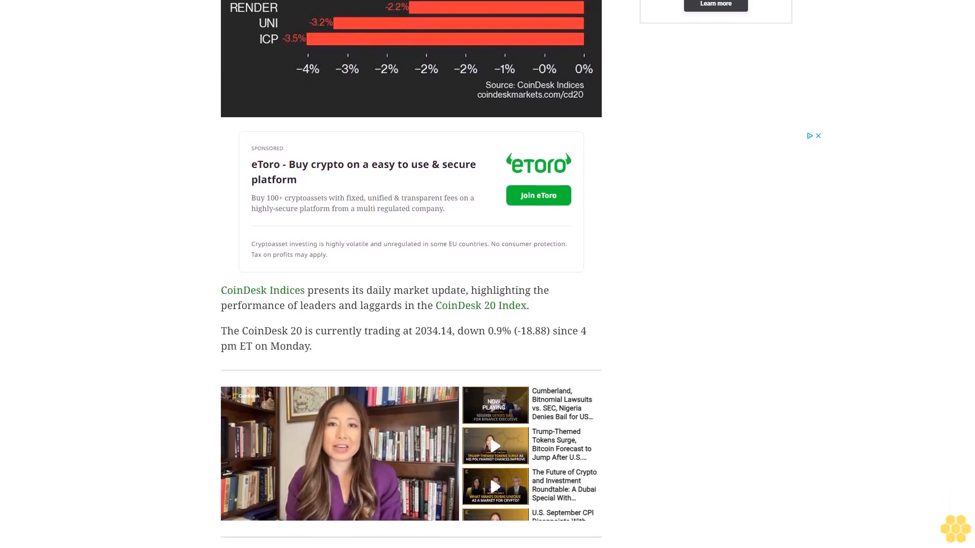
{"action": "scroll", "scroll_direction": "down", "scroll_amount": 3}
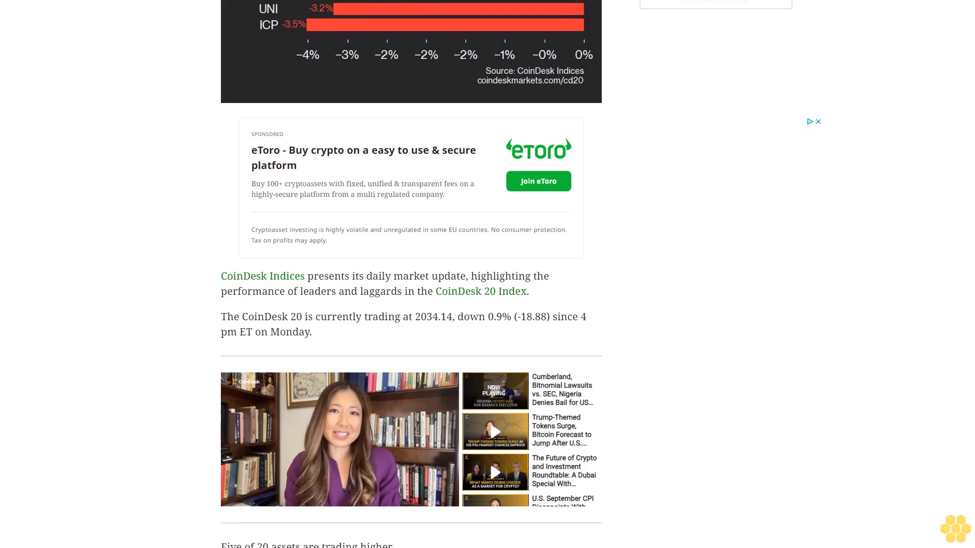
{"action": "scroll", "scroll_direction": "down", "scroll_amount": 3}
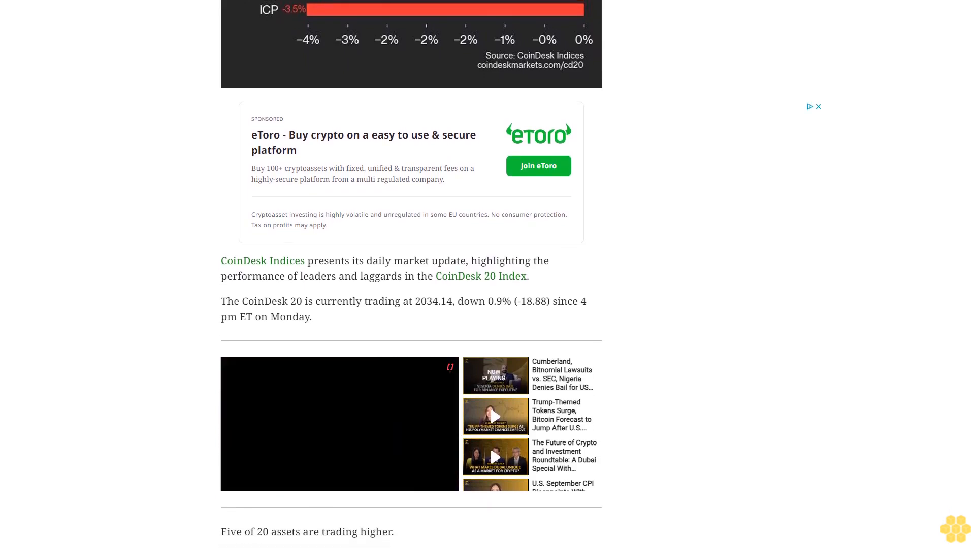
{"action": "scroll", "scroll_direction": "down", "scroll_amount": 3}
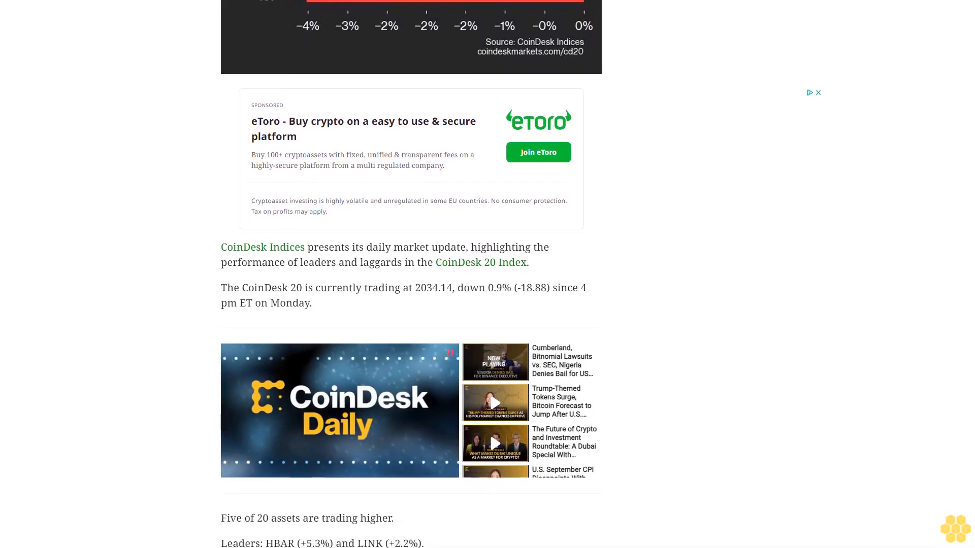
{"action": "scroll", "scroll_direction": "down", "scroll_amount": 3}
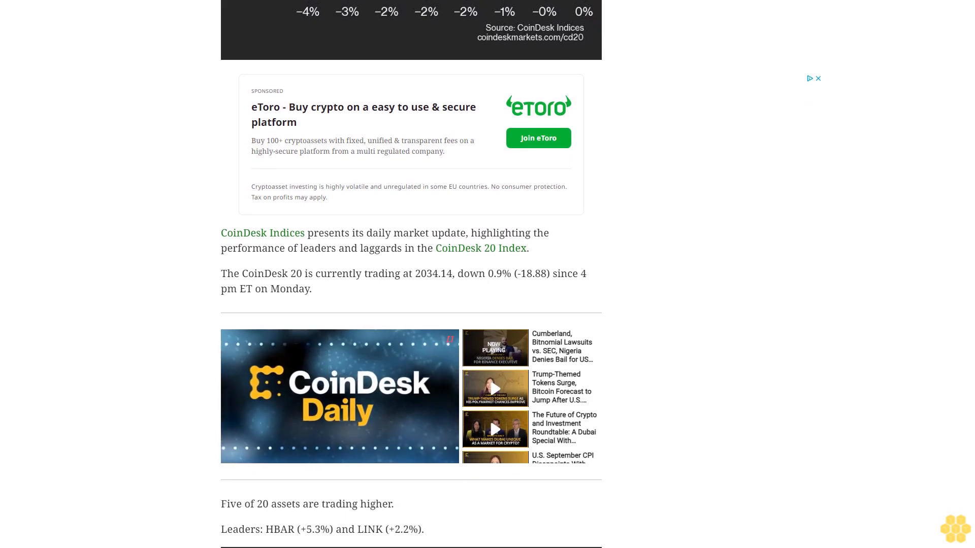
{"action": "scroll", "scroll_direction": "down", "scroll_amount": 3}
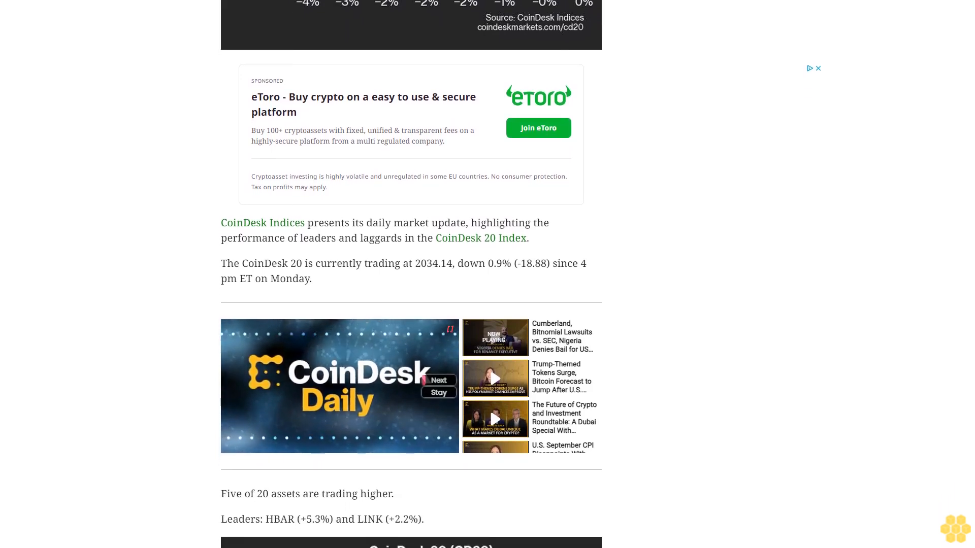
{"action": "scroll", "scroll_direction": "down", "scroll_amount": 3}
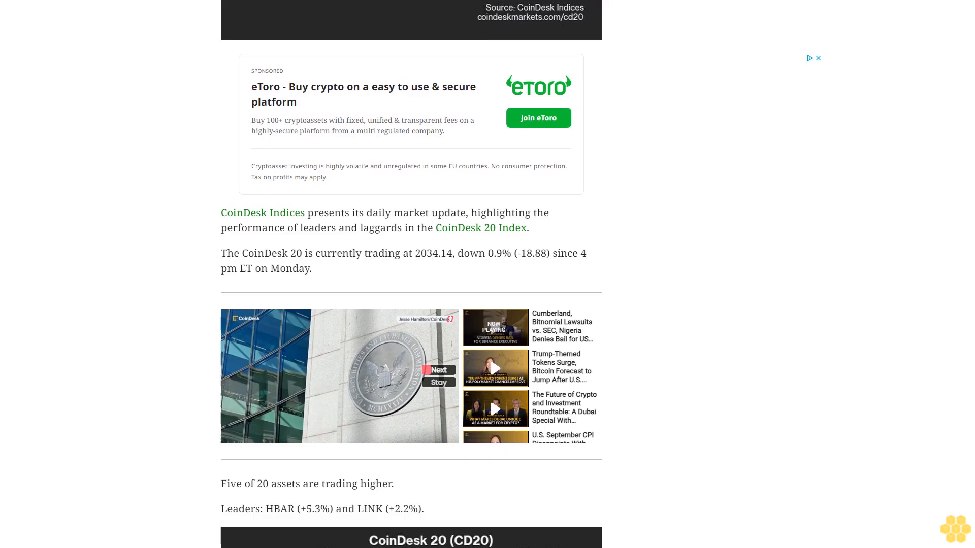
{"action": "scroll", "scroll_direction": "down", "scroll_amount": 3}
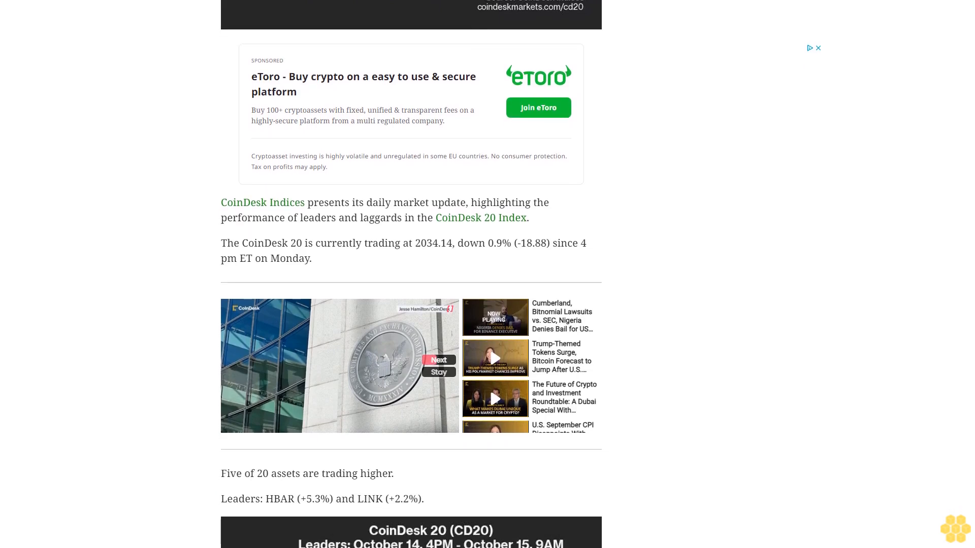
{"action": "scroll", "scroll_direction": "down", "scroll_amount": 3}
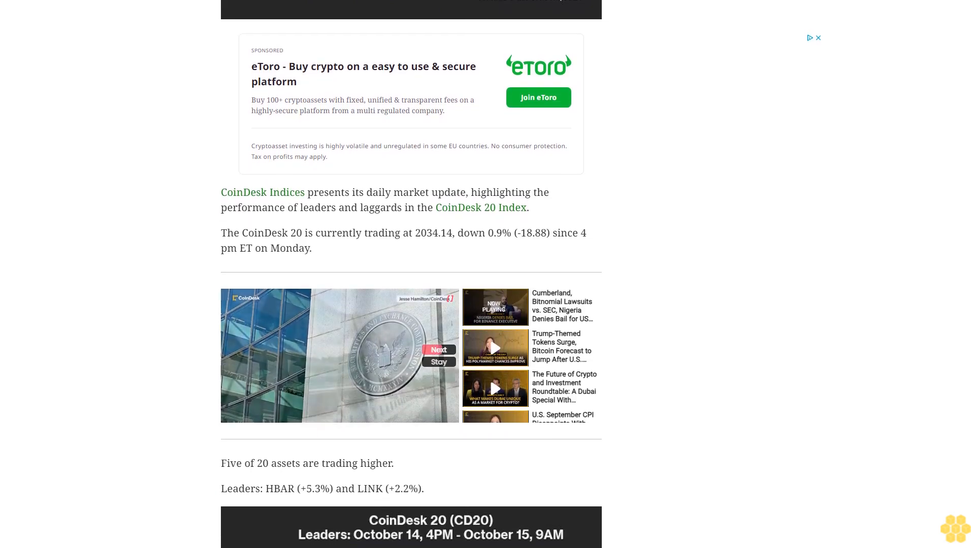